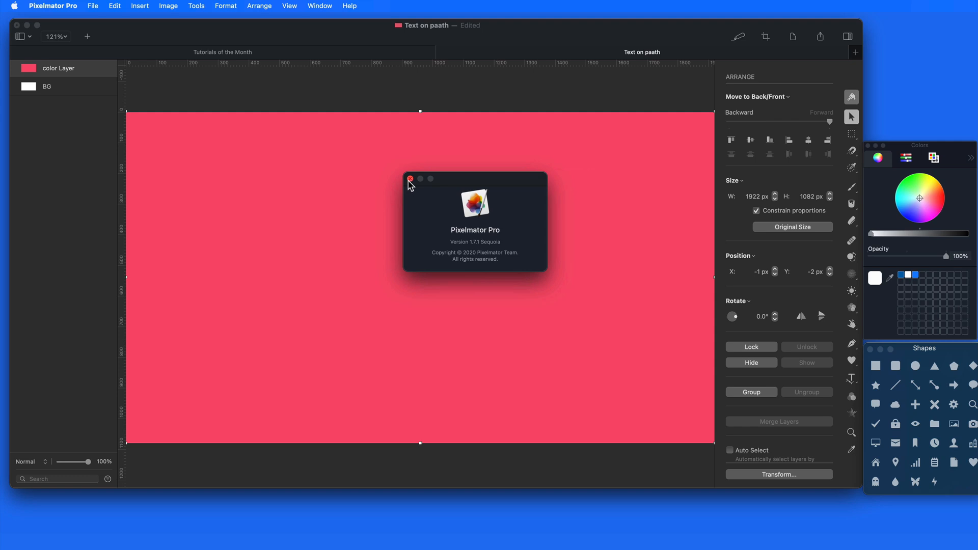
# Step: Close the About window and reveal the Type tool's Circular, Path and Freeform variants
pyautogui.click(409, 179)
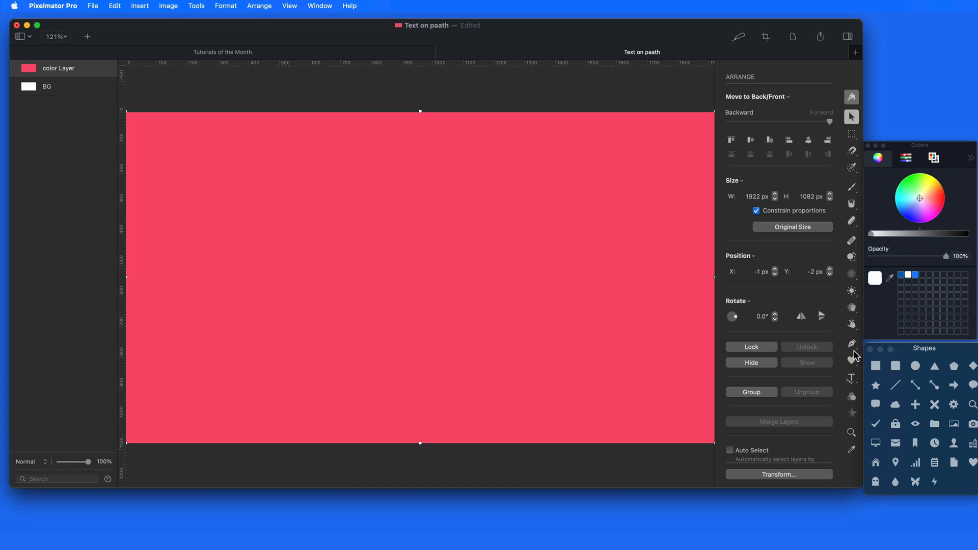
pyautogui.click(851, 378)
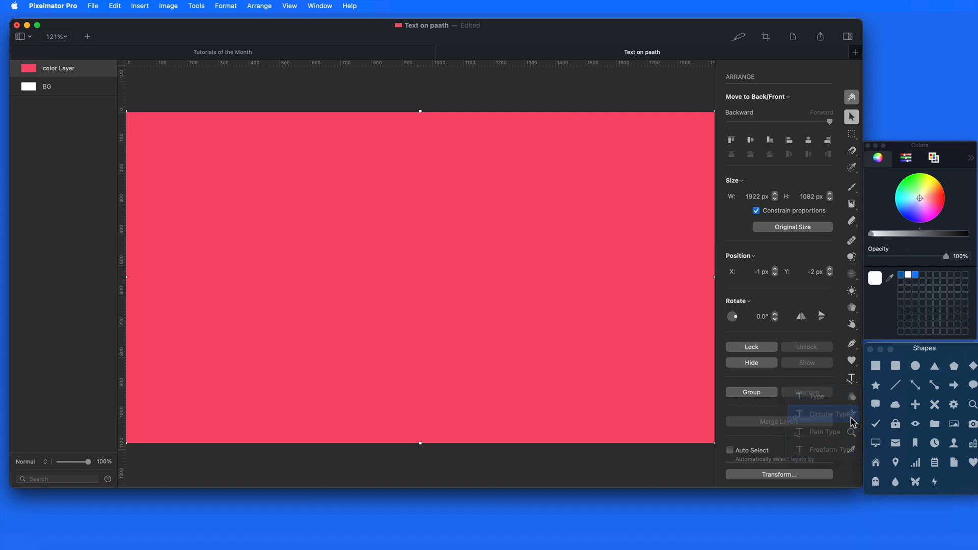
# Step: Add circular type on a wide ellipse reading 'Text on a Path in Pixelmator Pro!' in white
pyautogui.click(824, 413)
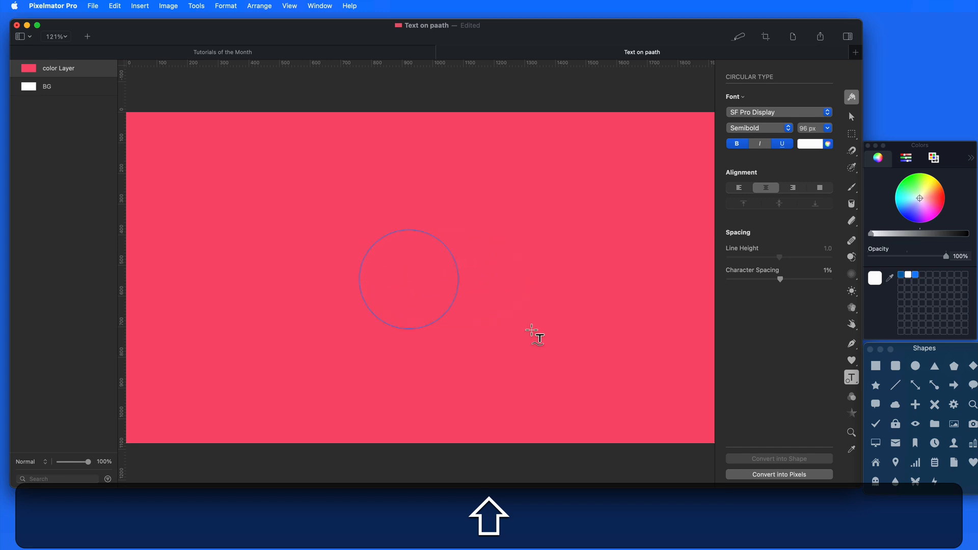
pyautogui.moveTo(537, 338); pyautogui.dragTo(714, 417)
pyautogui.write('Text on a Path in Pixelmator Pro')
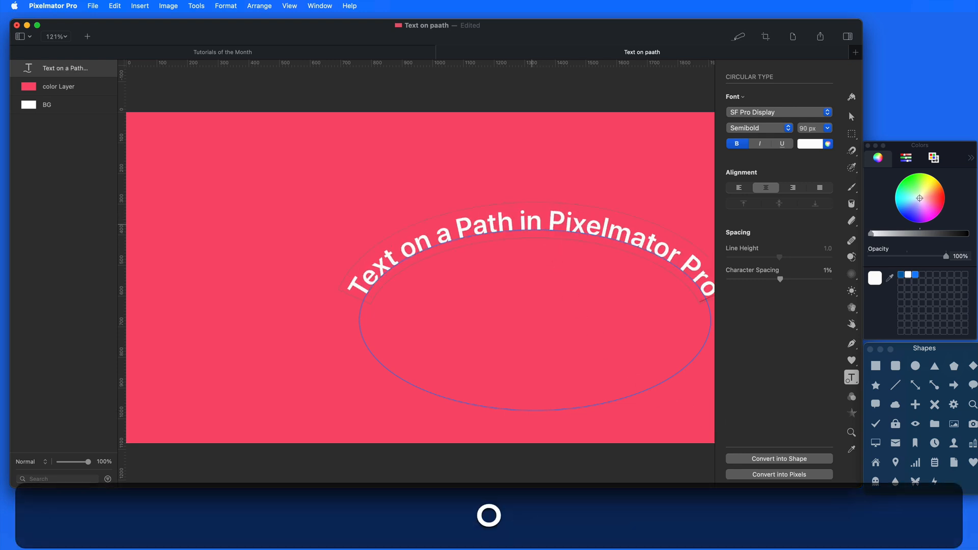
pyautogui.click(851, 116)
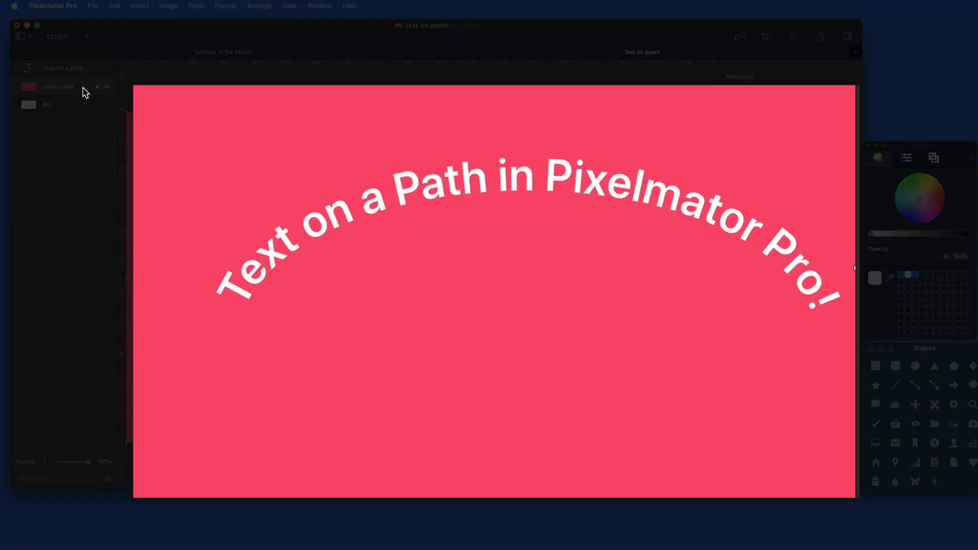
# Step: Transform the title's path into a wider, flatter ellipse so the text arcs more gently
pyautogui.click(59, 85)
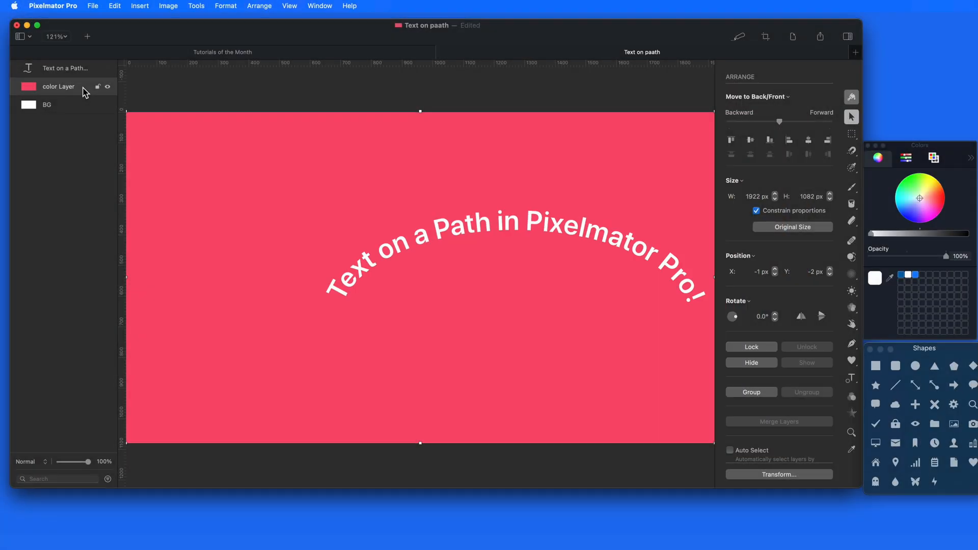
pyautogui.click(62, 68)
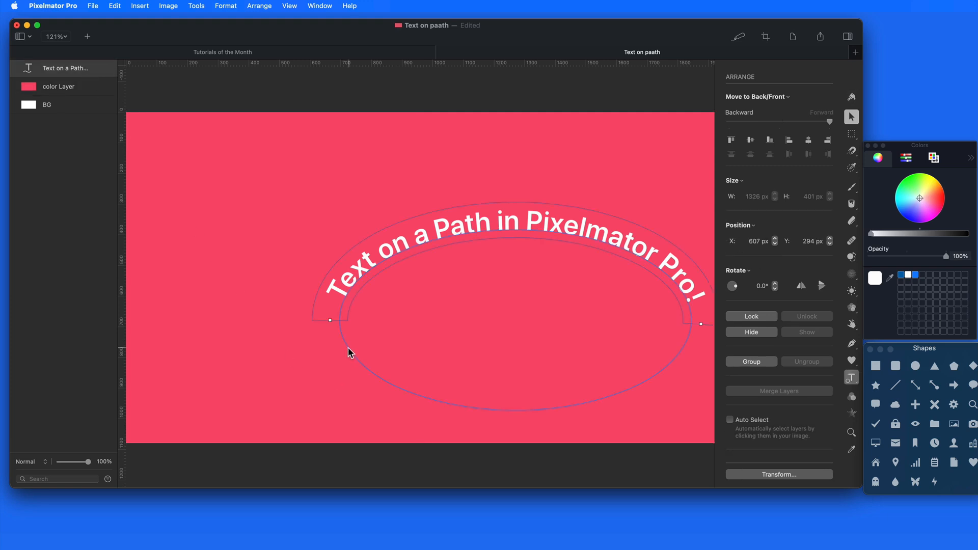
pyautogui.rightClick(350, 352)
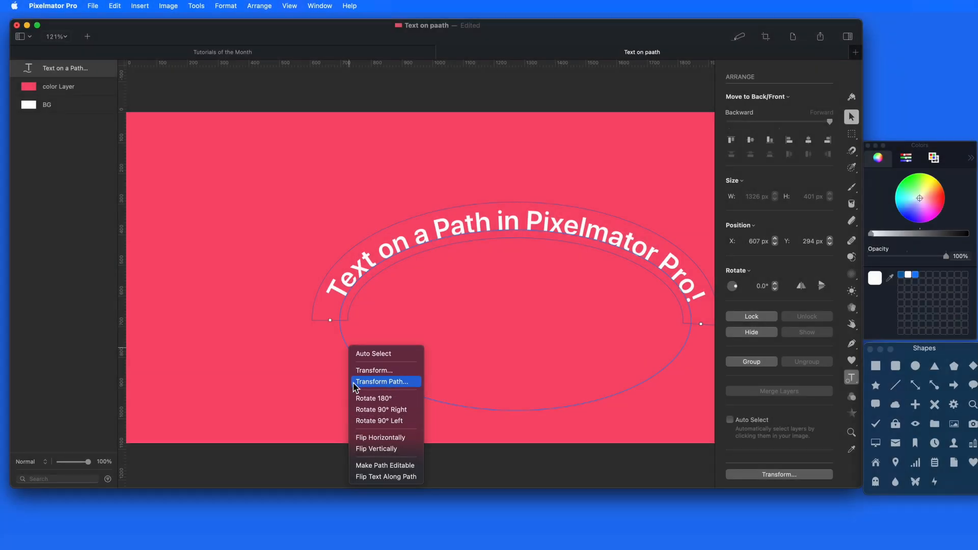
pyautogui.click(383, 381)
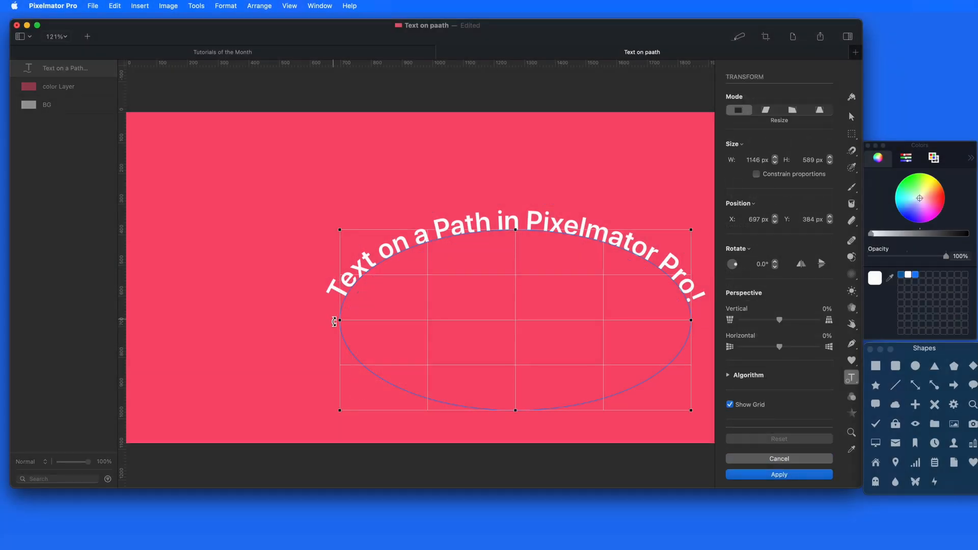
pyautogui.moveTo(340, 319); pyautogui.dragTo(392, 319)
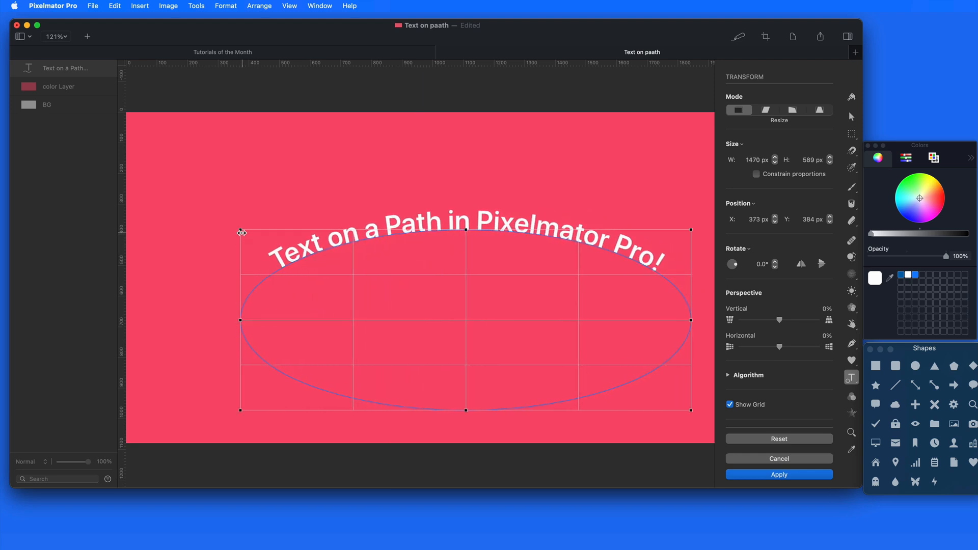
pyautogui.moveTo(241, 319); pyautogui.dragTo(199, 324)
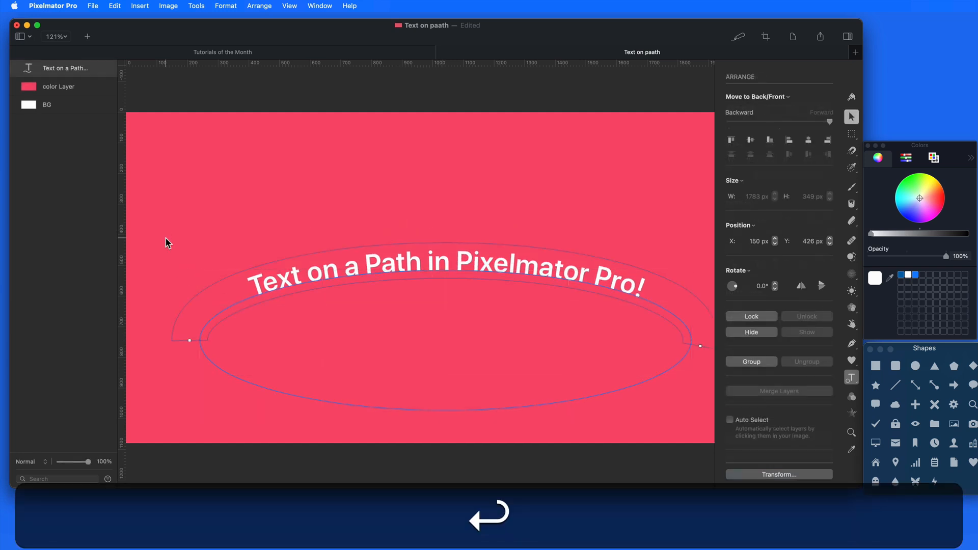
# Step: Flip the title text to run along the underside of its ellipse path
pyautogui.click(59, 85)
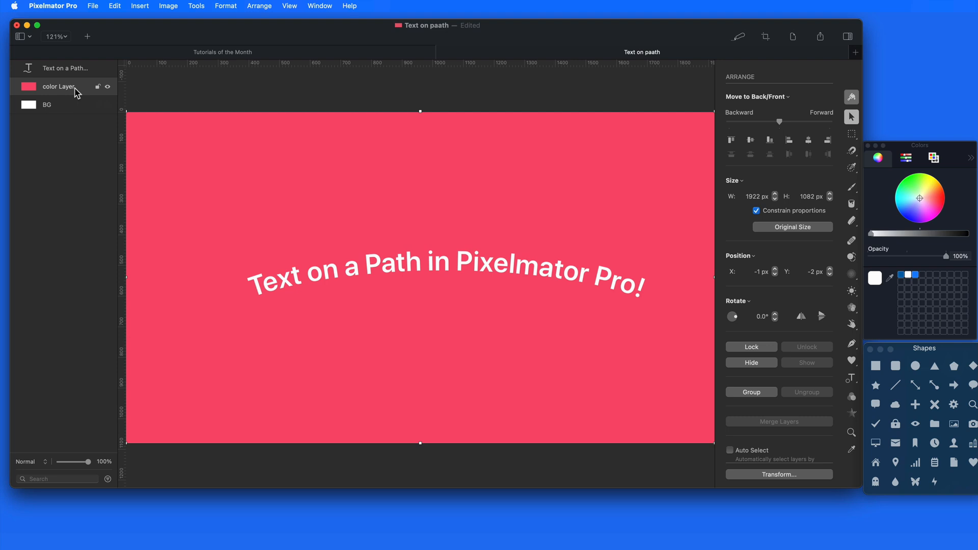
pyautogui.click(62, 68)
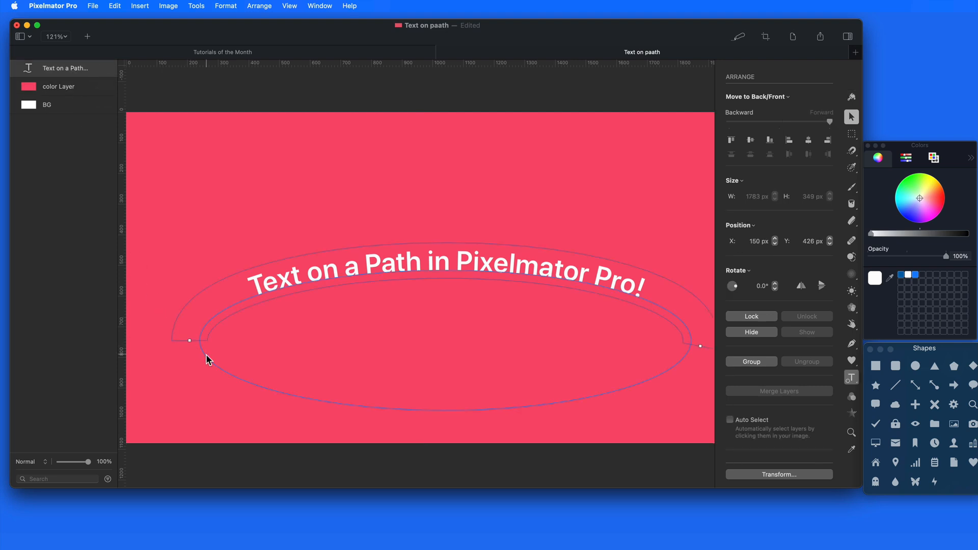
pyautogui.rightClick(207, 360)
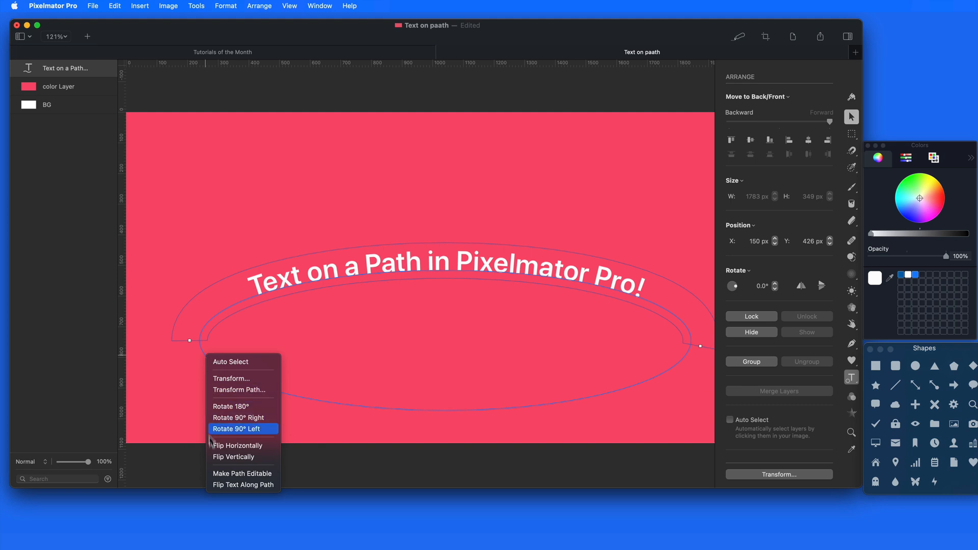
pyautogui.click(242, 485)
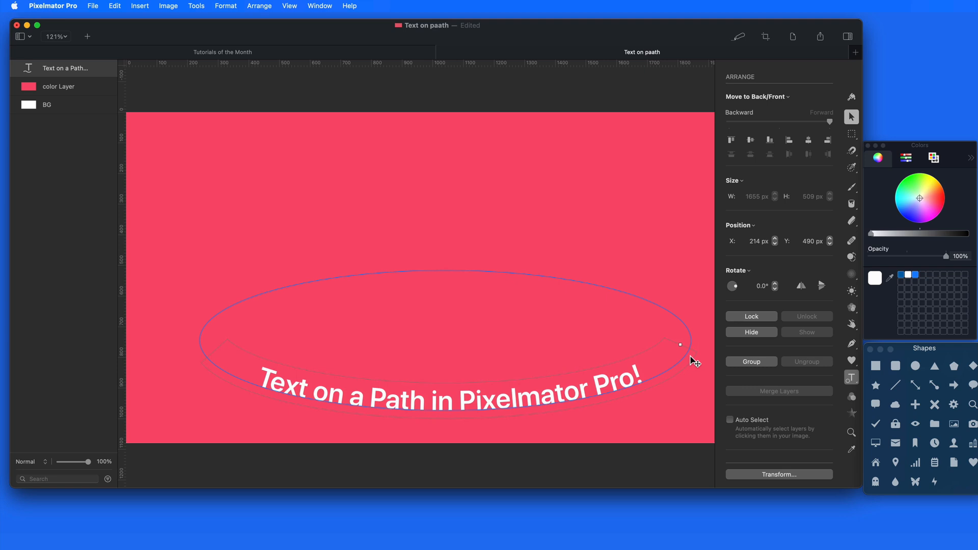
# Step: Move the curved title up near the top of the pink canvas
pyautogui.moveTo(680, 344); pyautogui.dragTo(693, 364)
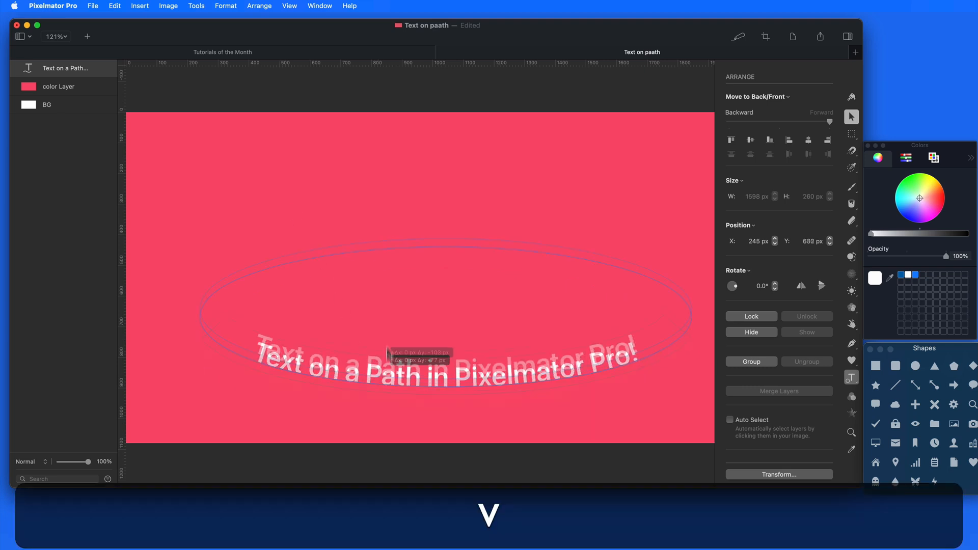
pyautogui.moveTo(446, 366); pyautogui.dragTo(417, 164)
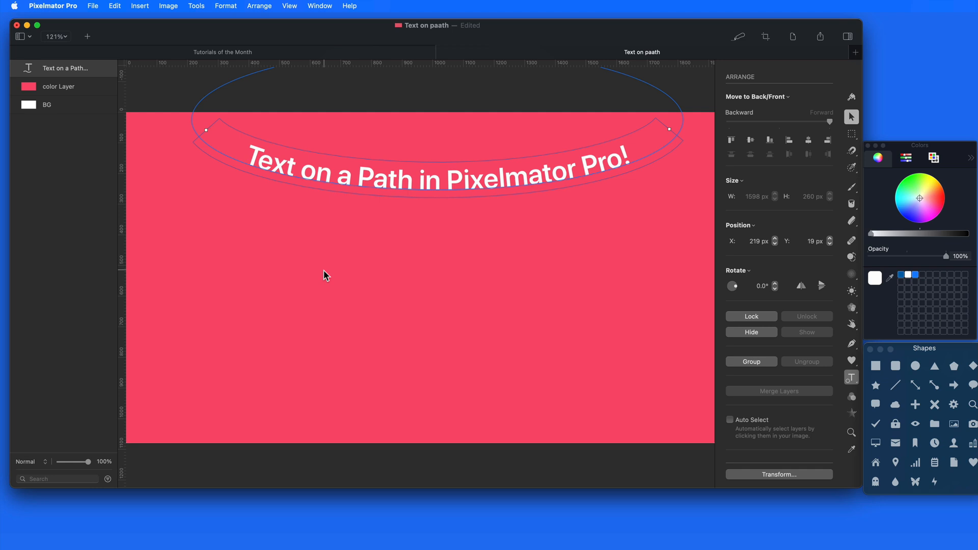
pyautogui.click(59, 85)
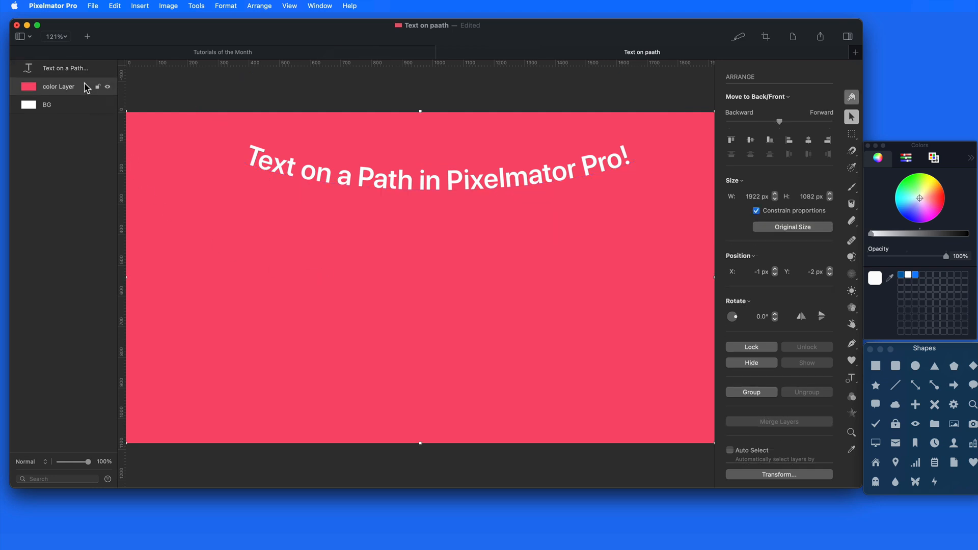
pyautogui.click(852, 379)
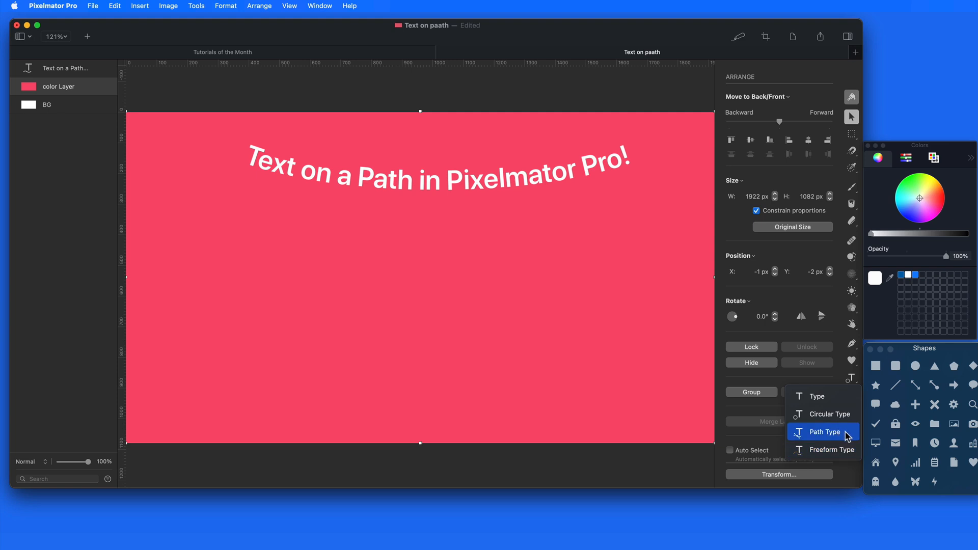
# Step: Draw a freehand wavy path across the lower canvas for a Path Type text line
pyautogui.click(823, 431)
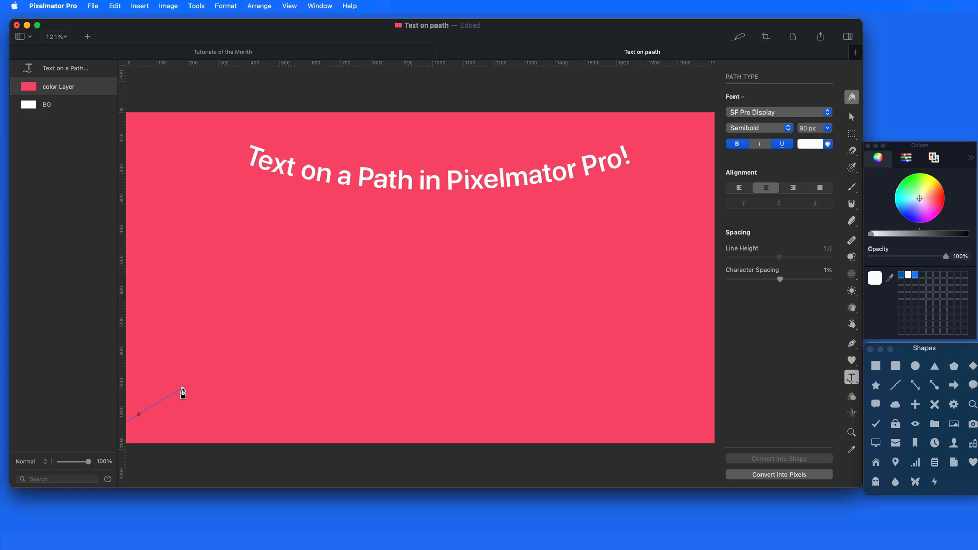
pyautogui.moveTo(182, 393); pyautogui.dragTo(384, 312)
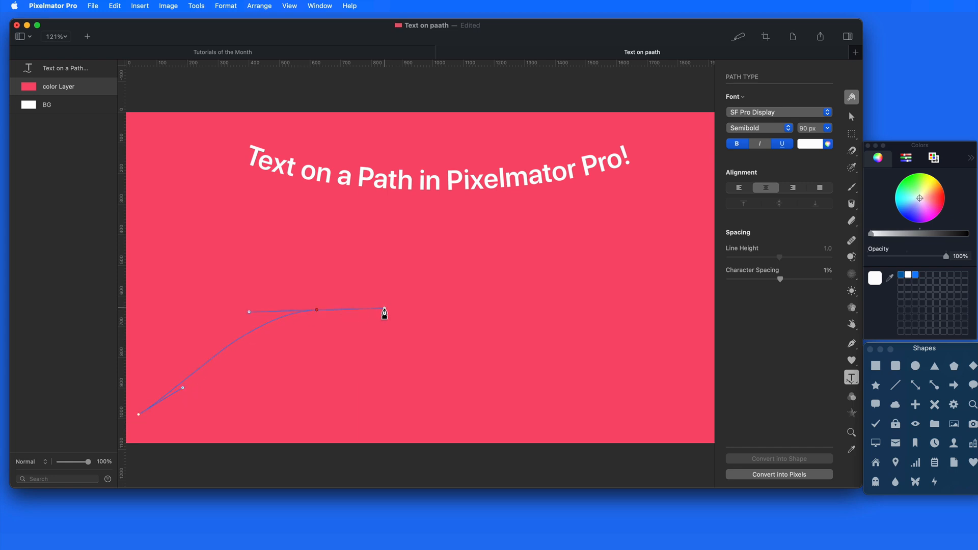
pyautogui.moveTo(384, 312); pyautogui.dragTo(594, 421)
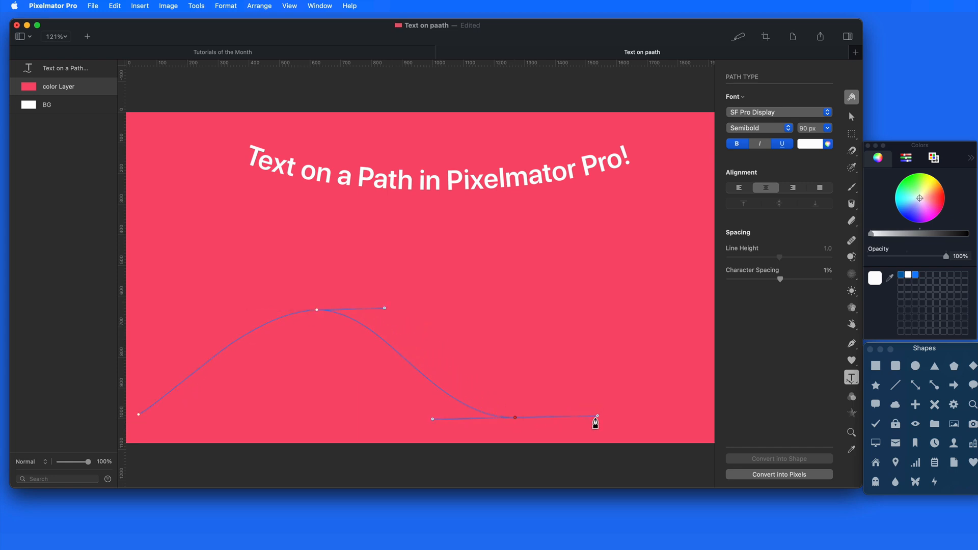
pyautogui.moveTo(596, 418); pyautogui.dragTo(693, 299)
pyautogui.write('Text on a Path in Pixelmator Pro')
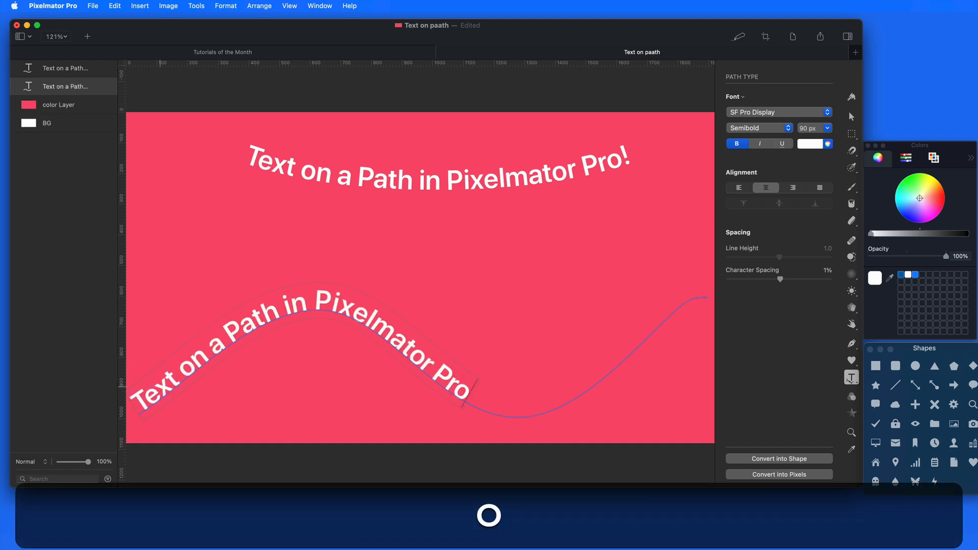
# Step: Complete the wavy phrase with '!' and set character spacing to 20% so it fits the wave
pyautogui.write('!')
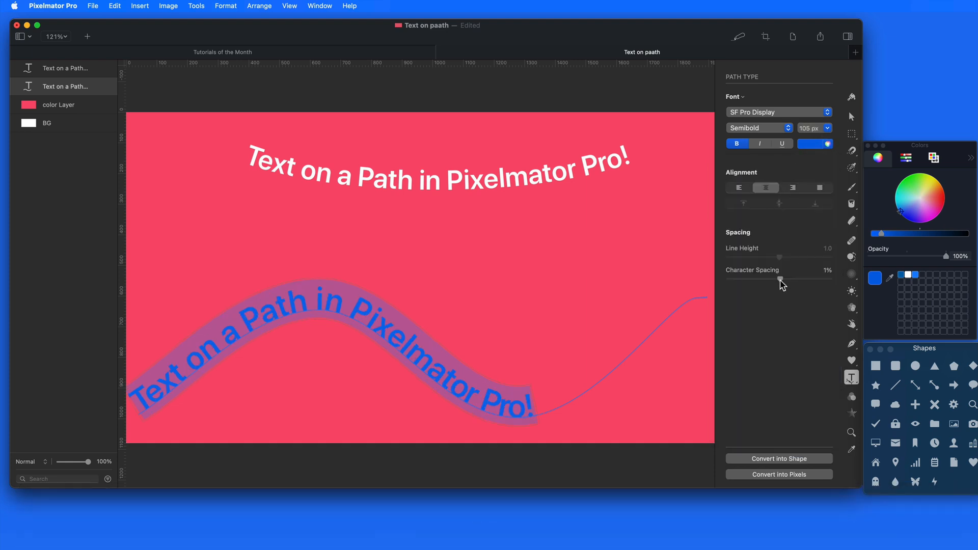
pyautogui.moveTo(781, 281); pyautogui.dragTo(805, 276)
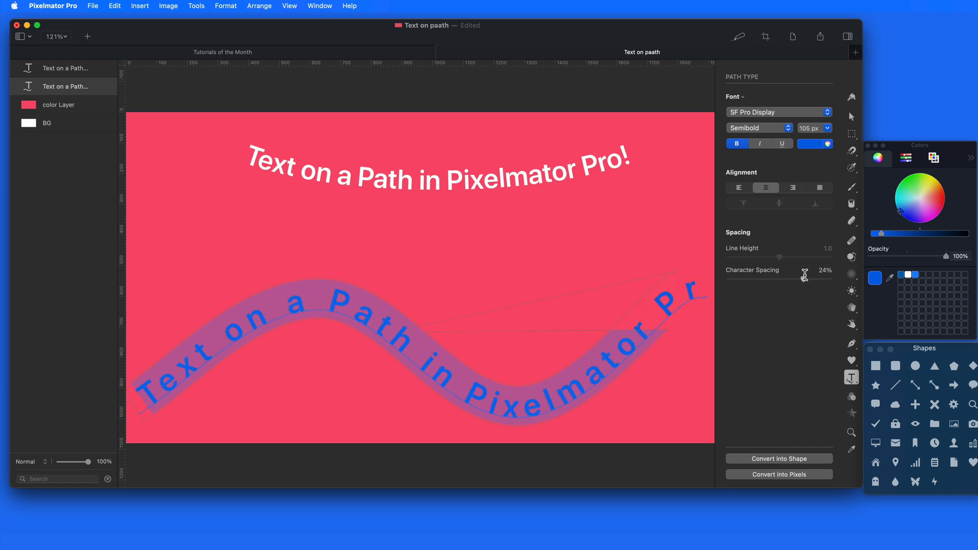
pyautogui.moveTo(805, 276); pyautogui.dragTo(802, 279)
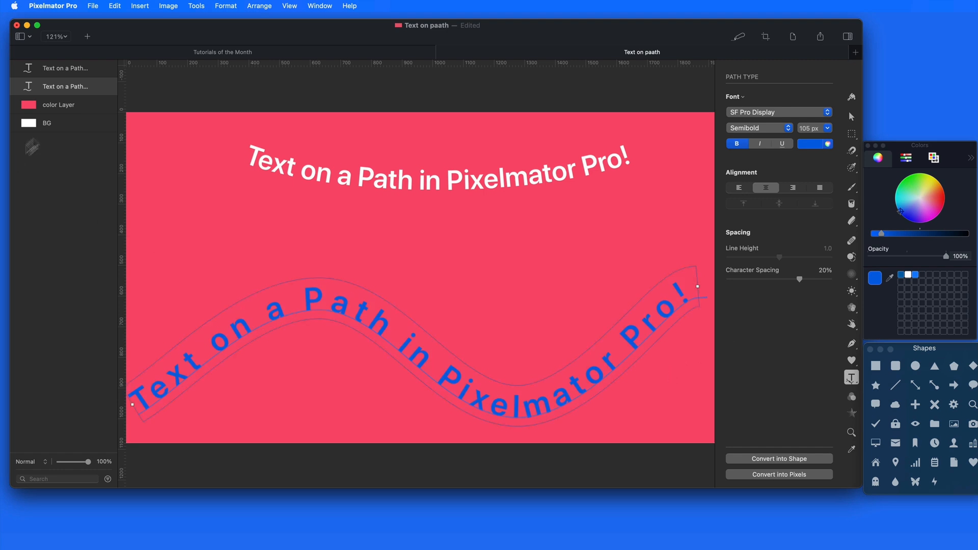
pyautogui.click(59, 104)
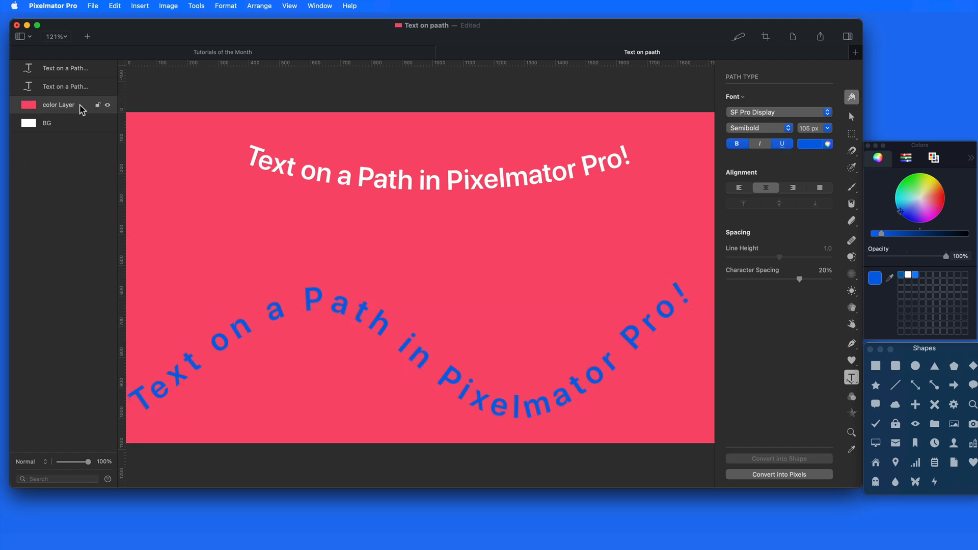
# Step: Hide the wavy text, add a Freeform Type copy of the phrase, and hide that layer too
pyautogui.click(65, 85)
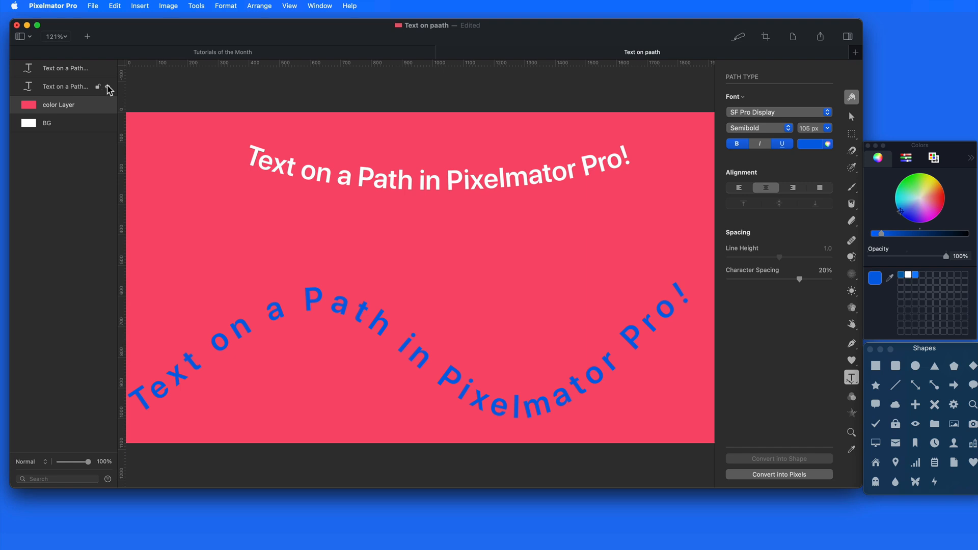
pyautogui.click(107, 87)
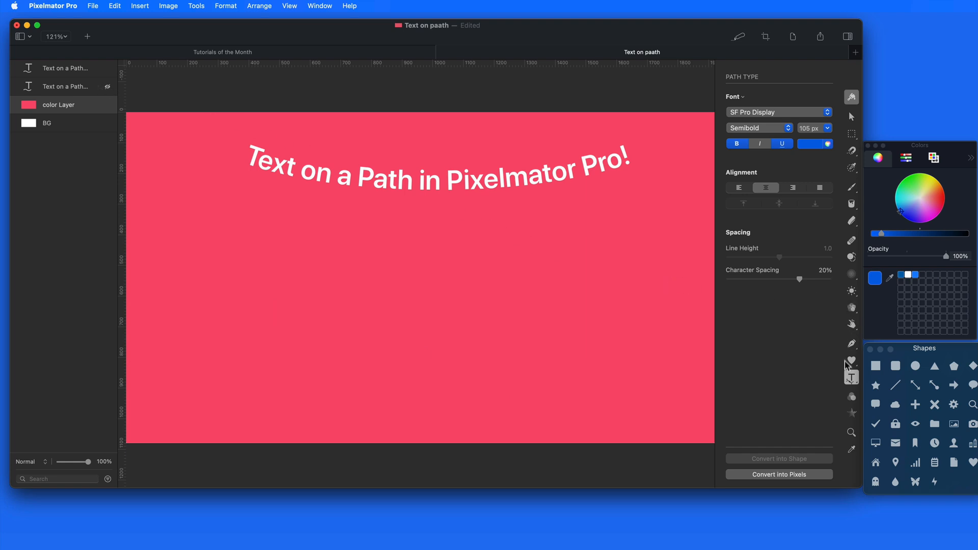
pyautogui.click(850, 377)
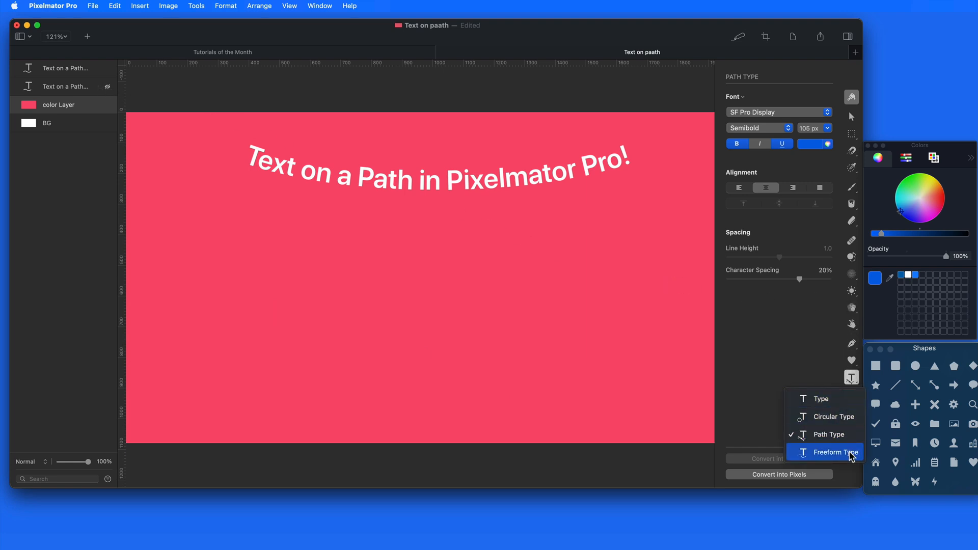
pyautogui.click(830, 452)
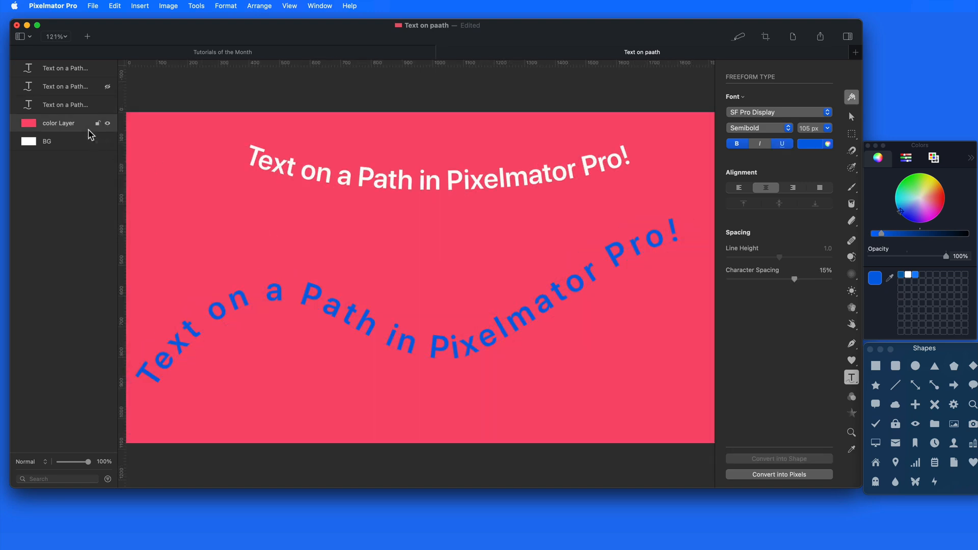
pyautogui.click(852, 377)
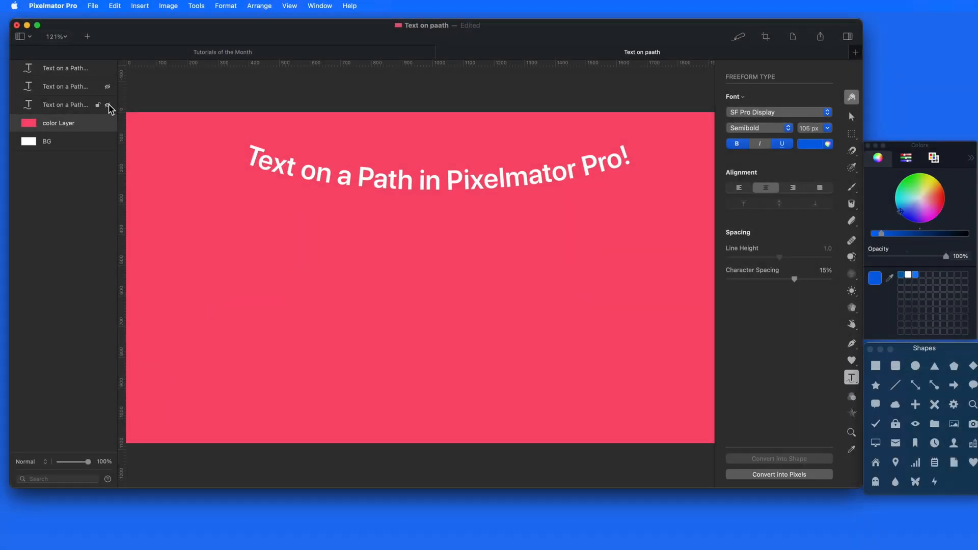
# Step: Add a blue Eye shape, enlarge it and place it in the lower middle below the title
pyautogui.click(107, 105)
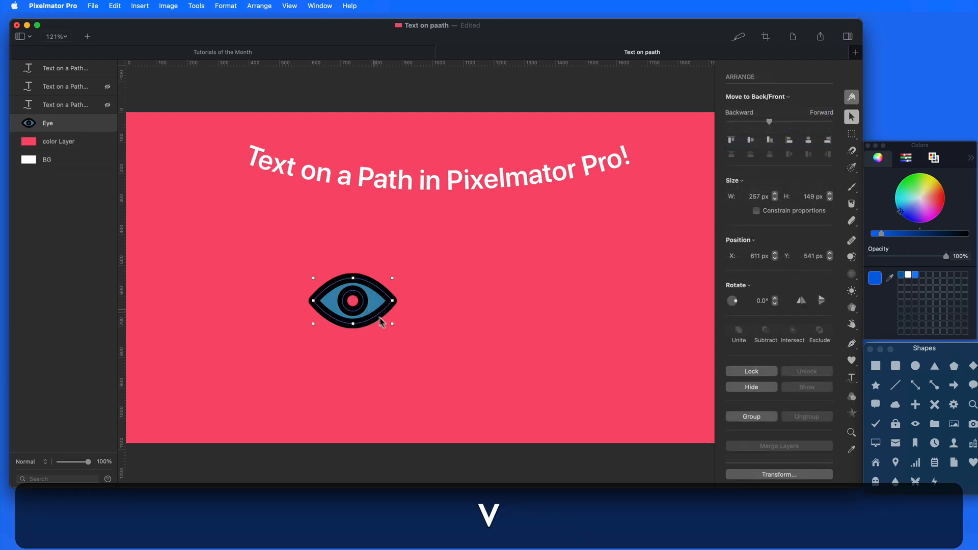
pyautogui.moveTo(391, 324); pyautogui.dragTo(666, 412)
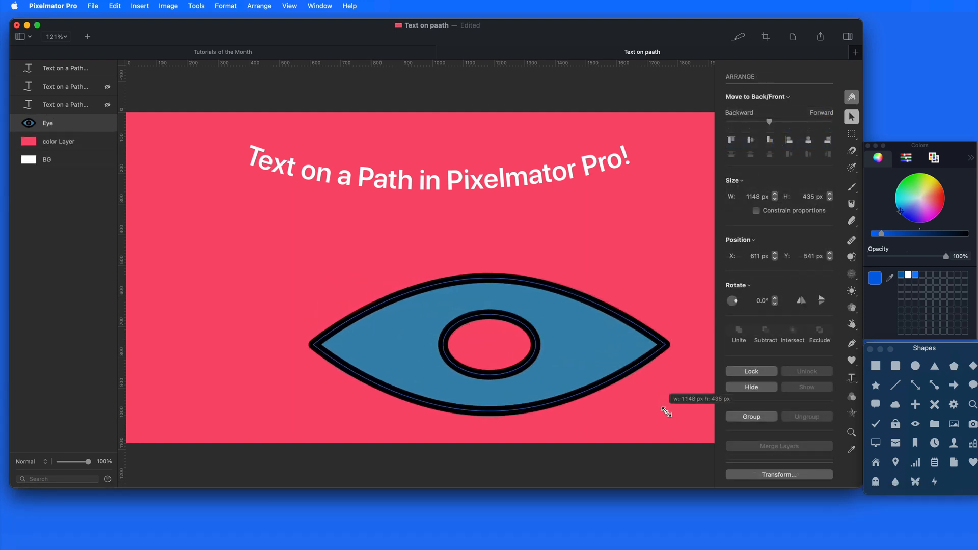
pyautogui.moveTo(666, 411); pyautogui.dragTo(496, 352)
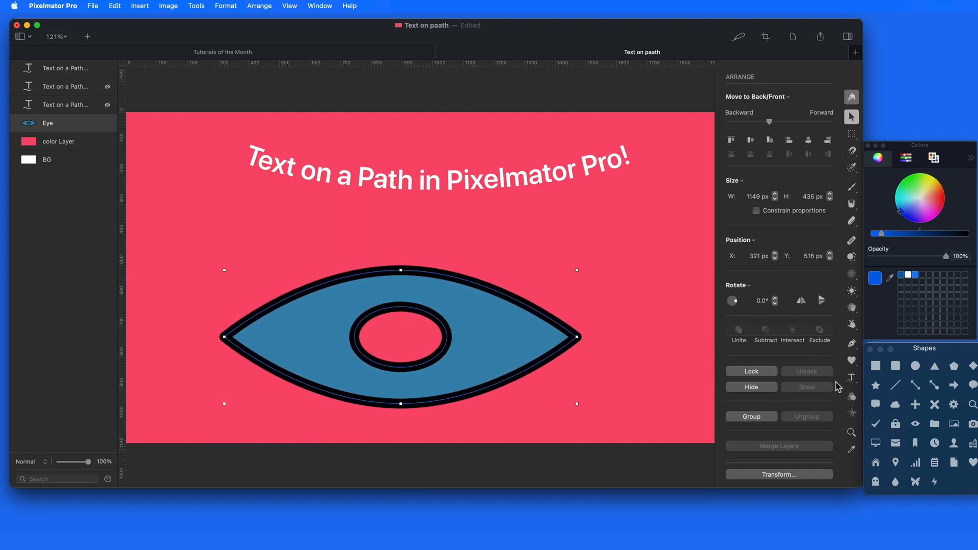
pyautogui.click(850, 378)
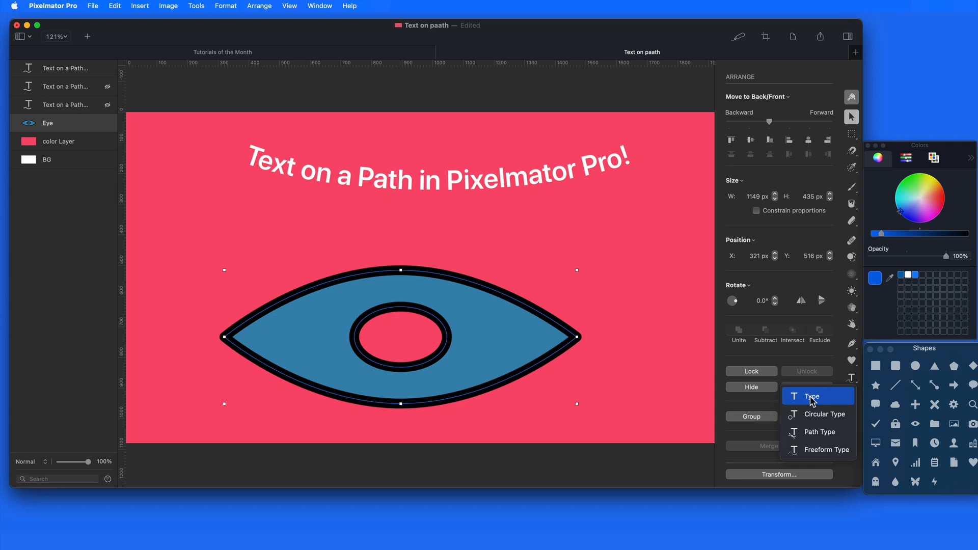
# Step: Set plain type 'We're Watching!' curving along the top edge of the eye shape
pyautogui.click(812, 396)
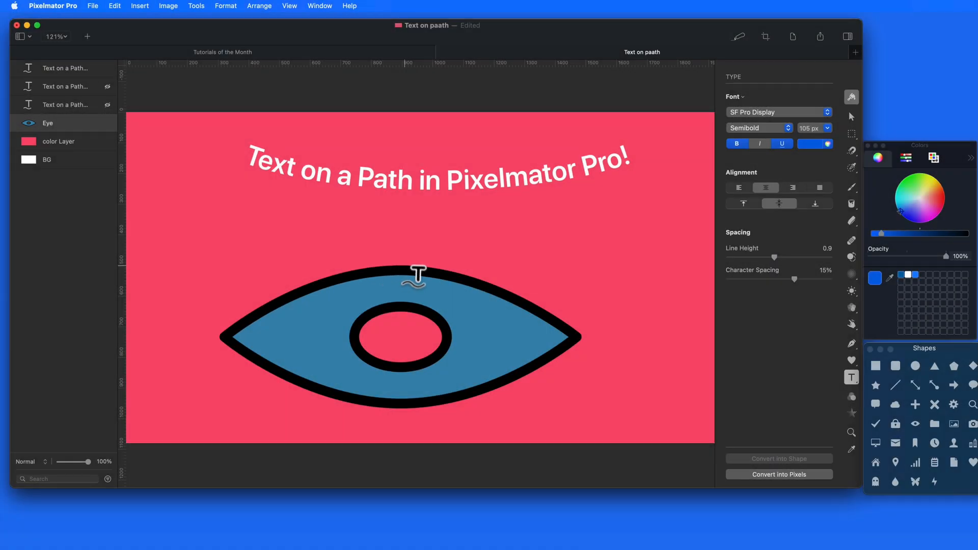
pyautogui.moveTo(379, 290)
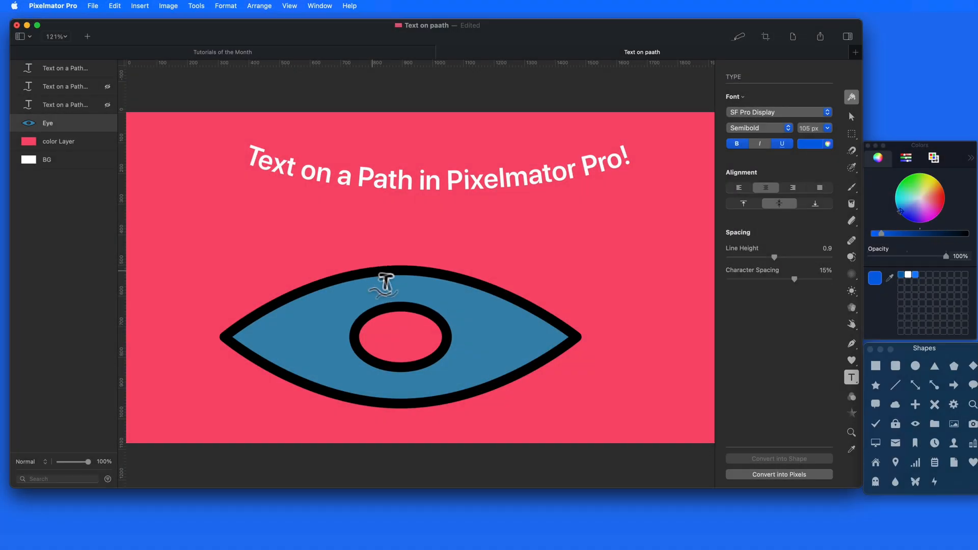
pyautogui.moveTo(329, 397)
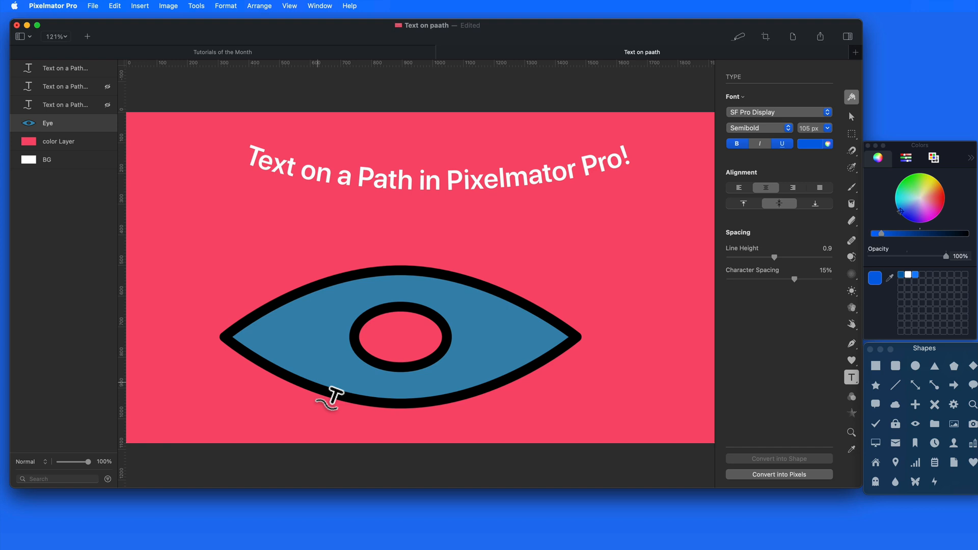
pyautogui.moveTo(384, 371)
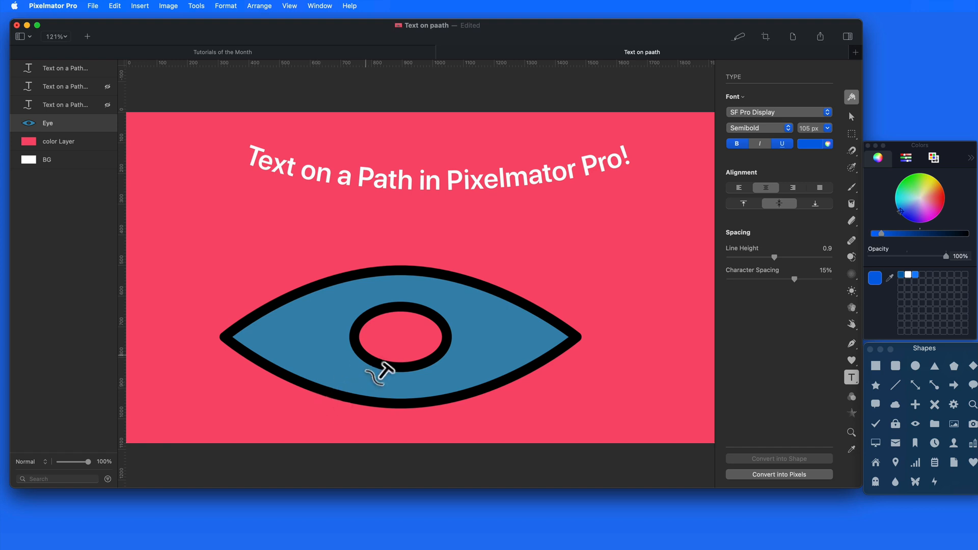
pyautogui.moveTo(399, 277)
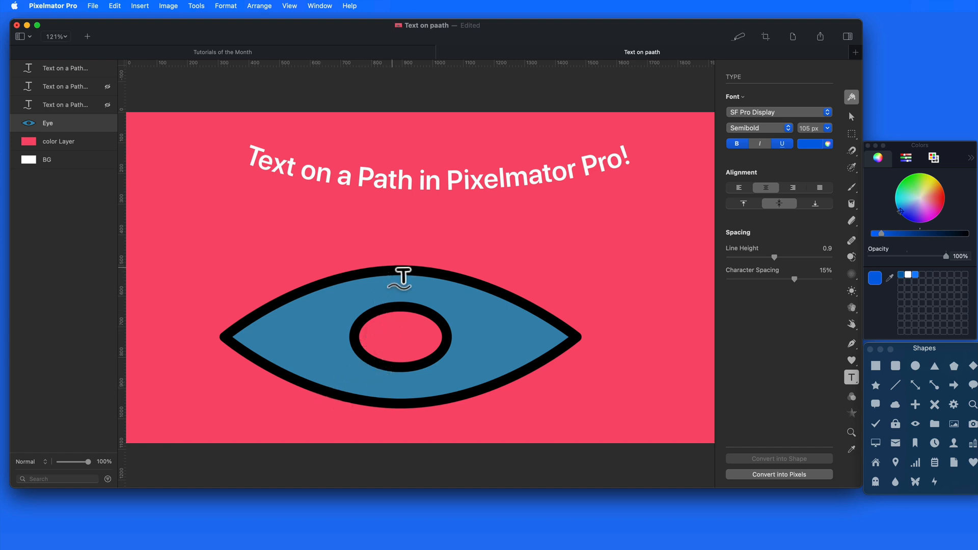
pyautogui.write("We're Watching!")
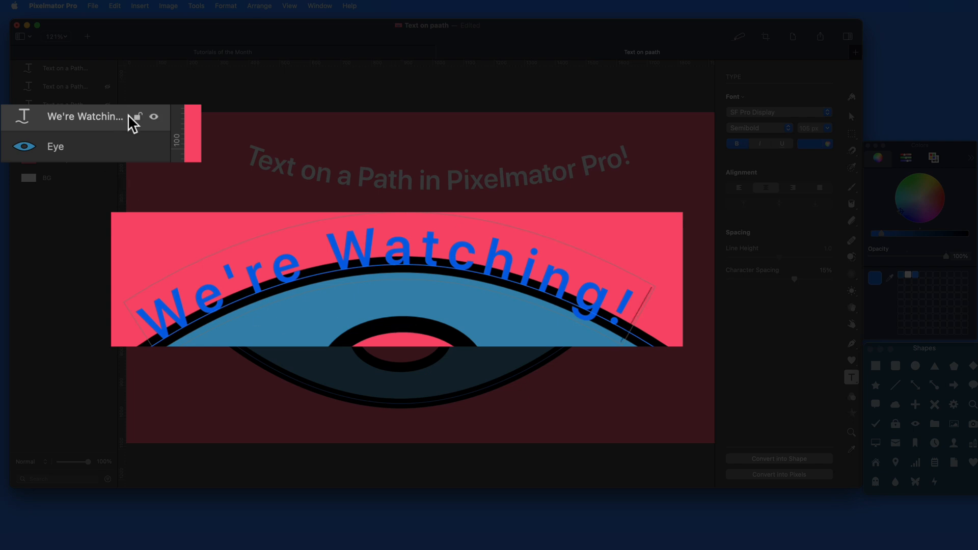
# Step: Select the eye shape together with the We're Watching text and group them
pyautogui.click(107, 123)
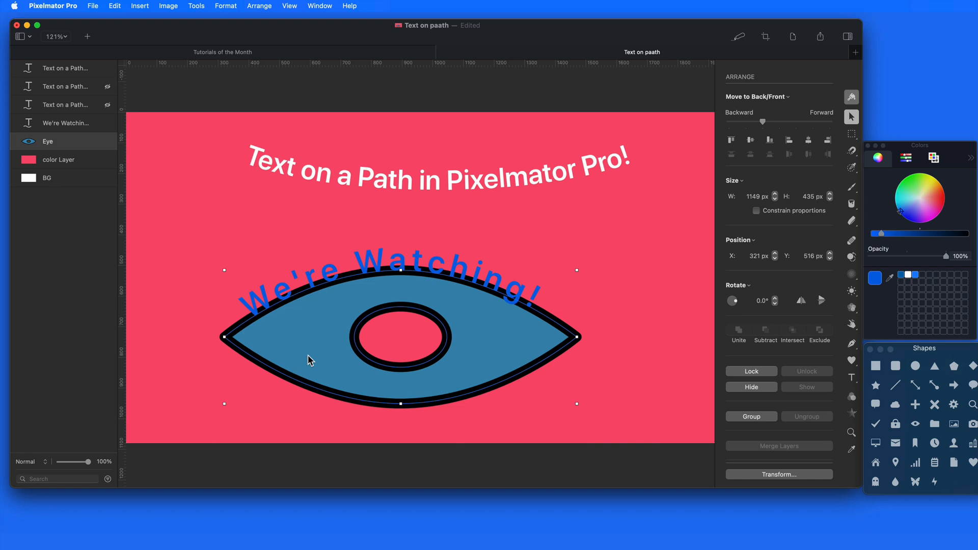
pyautogui.moveTo(311, 360); pyautogui.dragTo(297, 391)
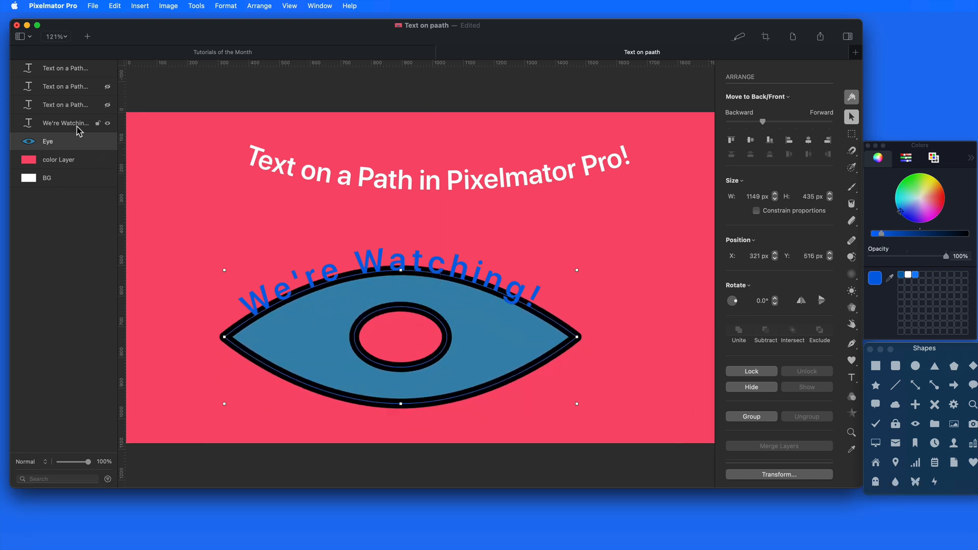
pyautogui.click(751, 371)
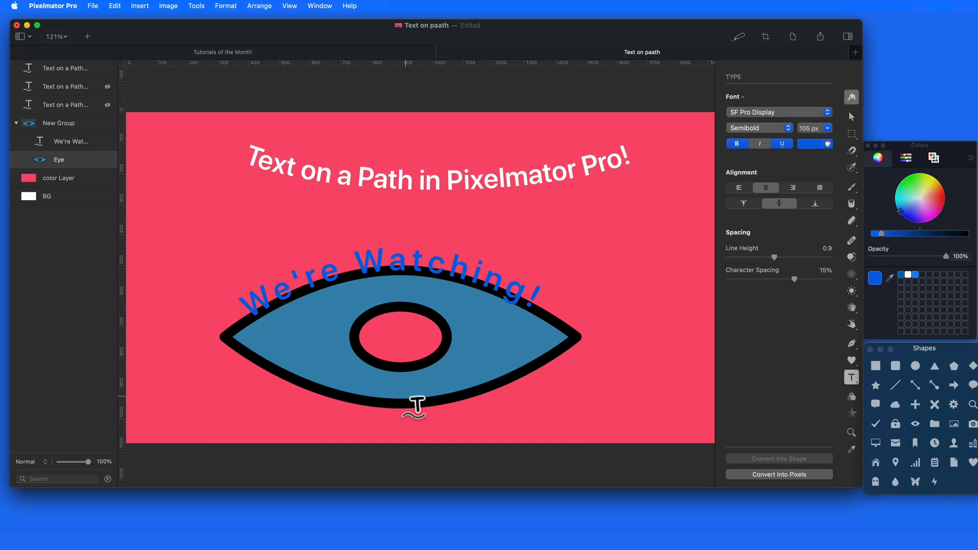
# Step: Add orange 'Text on a Path!' along the eye's bottom outline with character spacing tightened to 3%
pyautogui.click(415, 406)
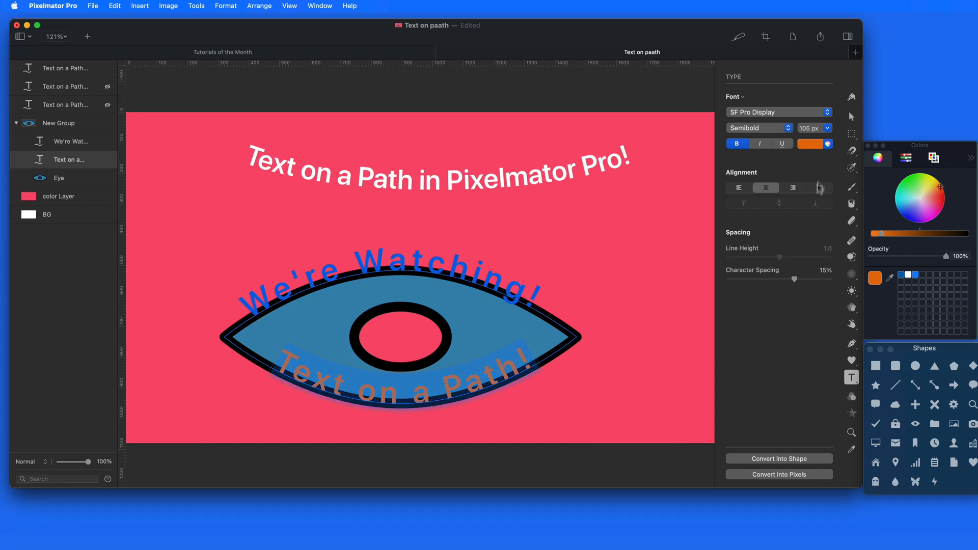
pyautogui.moveTo(796, 279); pyautogui.dragTo(788, 280)
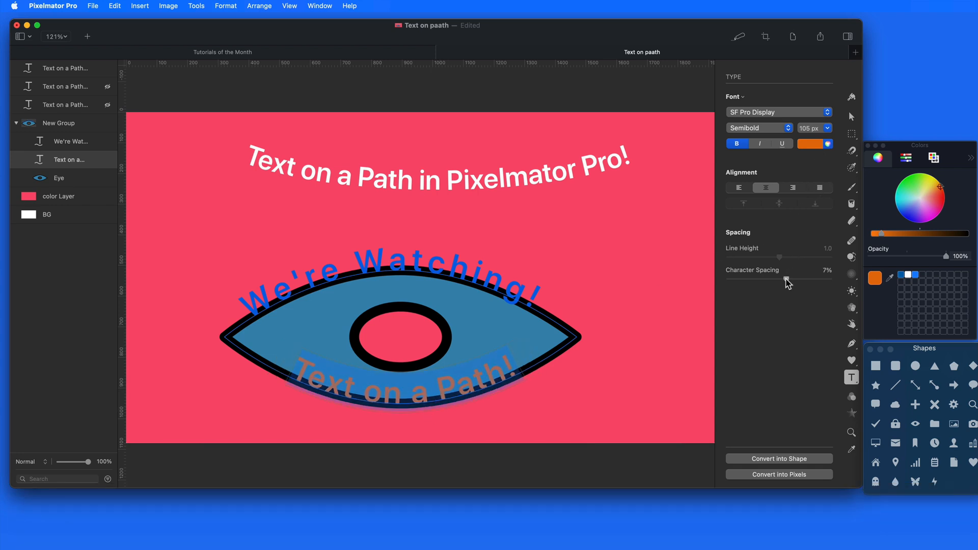
pyautogui.moveTo(787, 280); pyautogui.dragTo(778, 280)
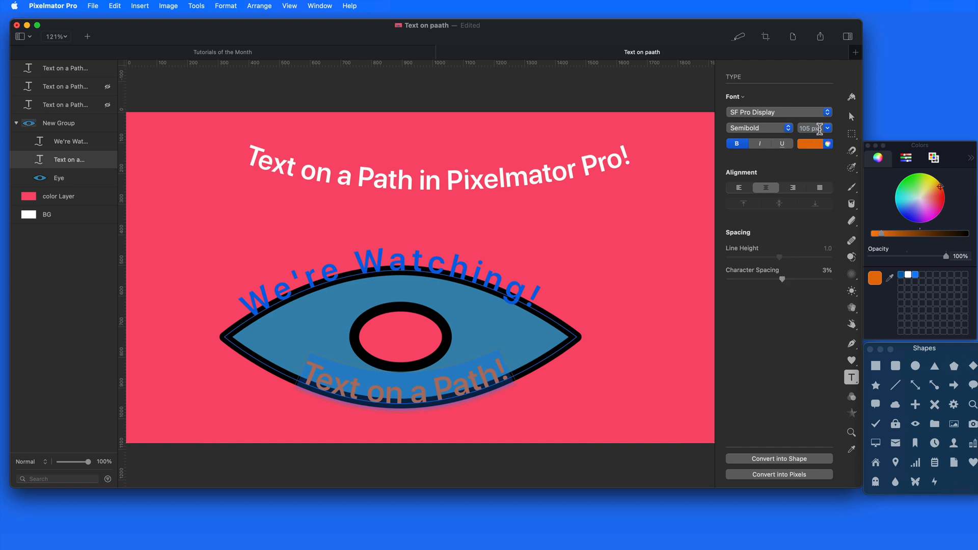